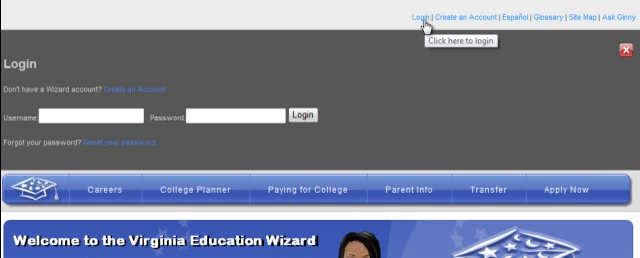
{"action": "mouse_move", "coordinate": [408, 103]}
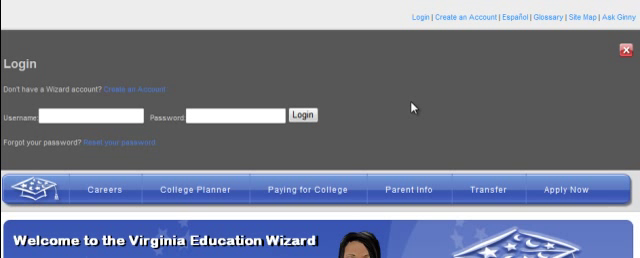
- Sign in to the administrator account from the welcome page
{"action": "left_click", "coordinate": [306, 114]}
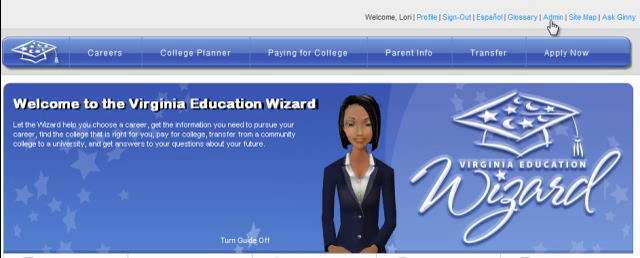
- Open Manage Student Users from the Admin menu and list students lacking Wizard accounts
{"action": "left_click", "coordinate": [553, 20]}
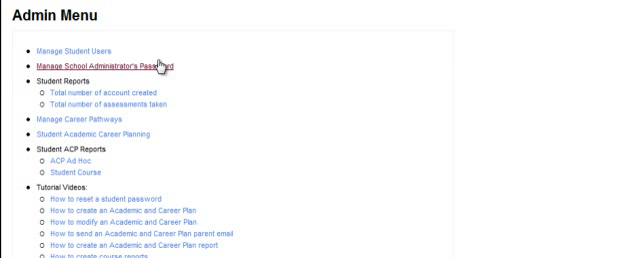
{"action": "mouse_move", "coordinate": [60, 45]}
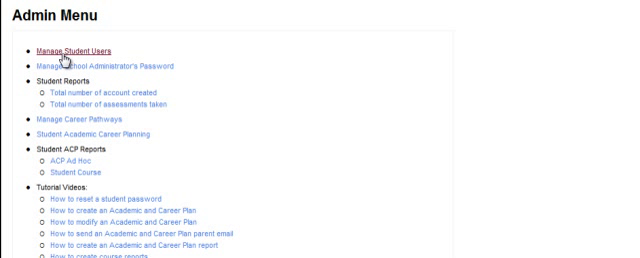
{"action": "left_click", "coordinate": [84, 47]}
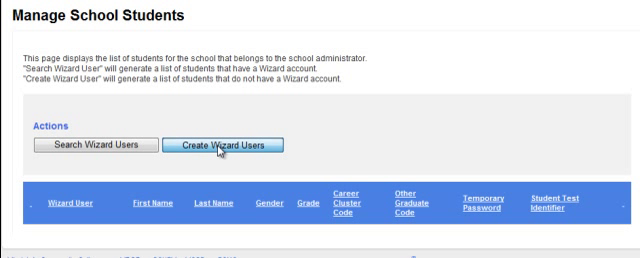
{"action": "left_click", "coordinate": [230, 145]}
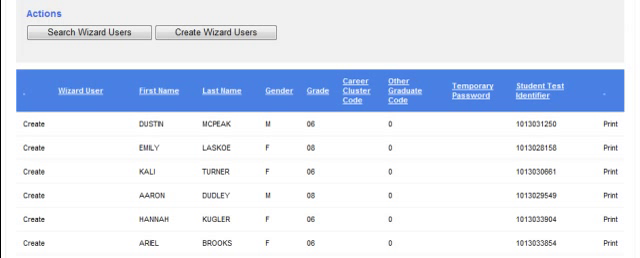
{"action": "mouse_move", "coordinate": [332, 131]}
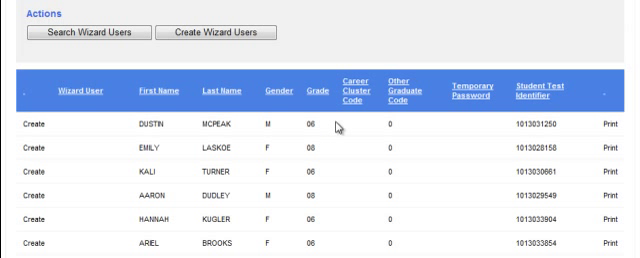
{"action": "mouse_move", "coordinate": [338, 128]}
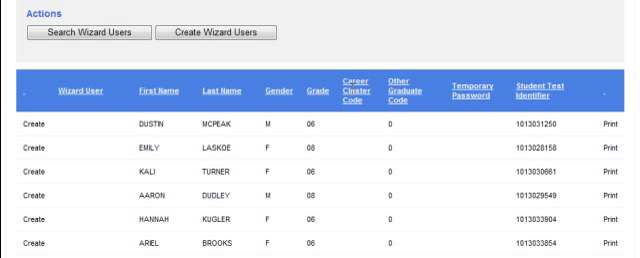
{"action": "mouse_move", "coordinate": [255, 110]}
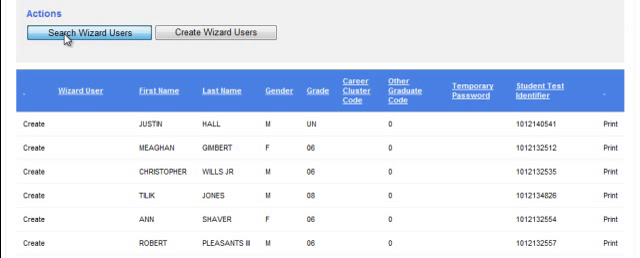
- Search Wizard Users to show the new grade 06 student's username and temporary password
{"action": "left_click", "coordinate": [97, 32]}
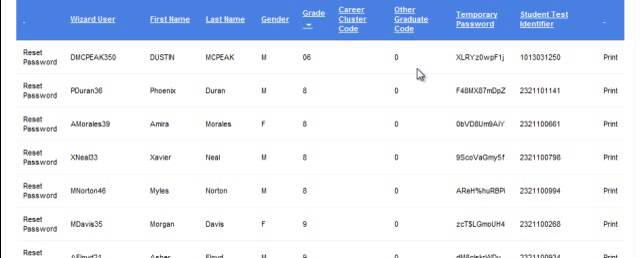
{"action": "mouse_move", "coordinate": [503, 69]}
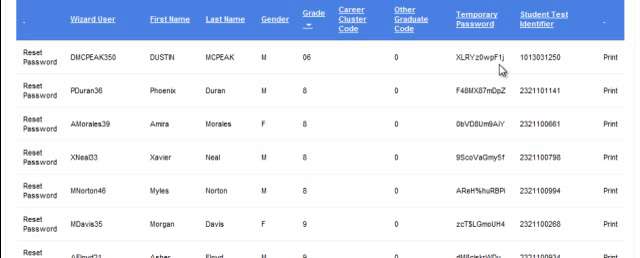